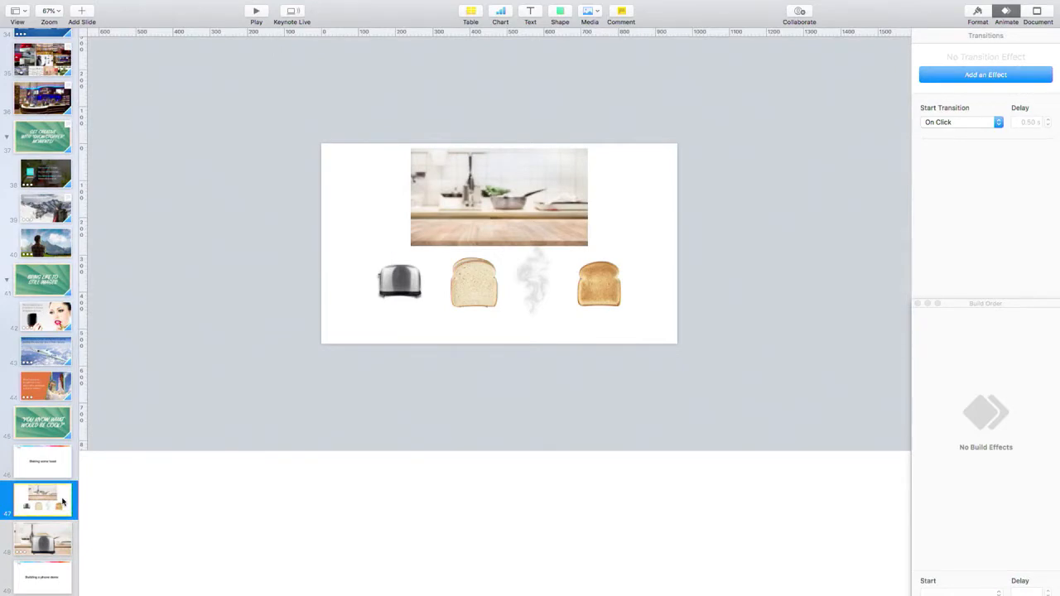
Step: Drag the kitchen photo down over the row of items and send it to the back
click(498, 195)
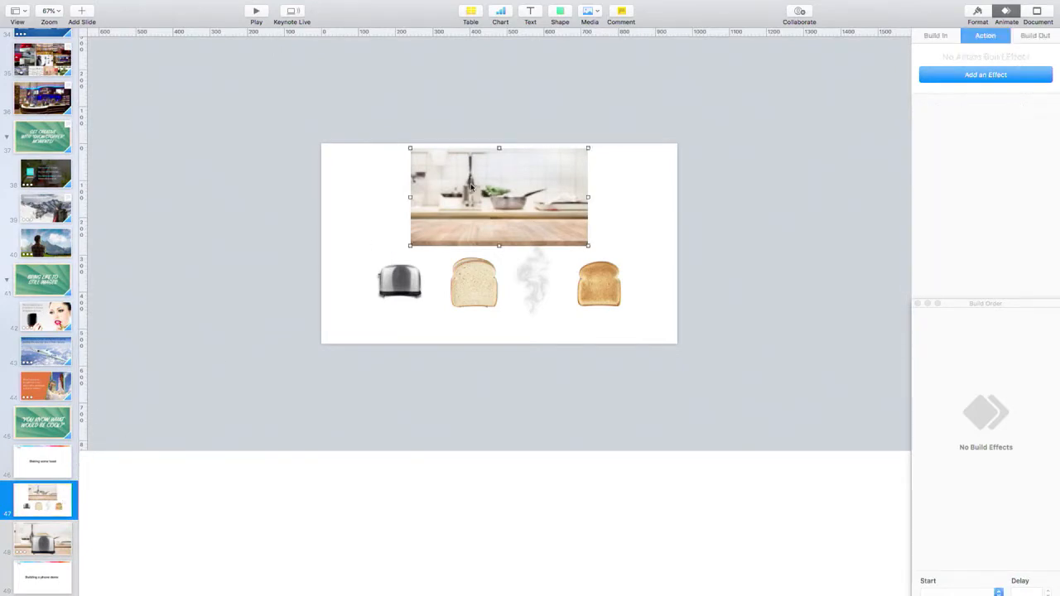
drag(499, 196, 498, 240)
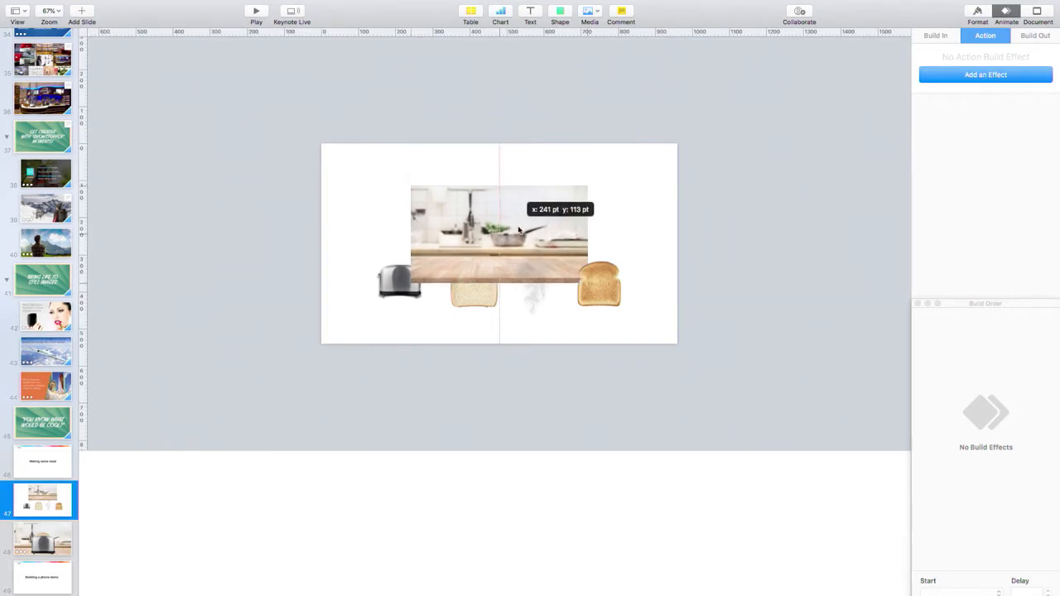
right_click(520, 232)
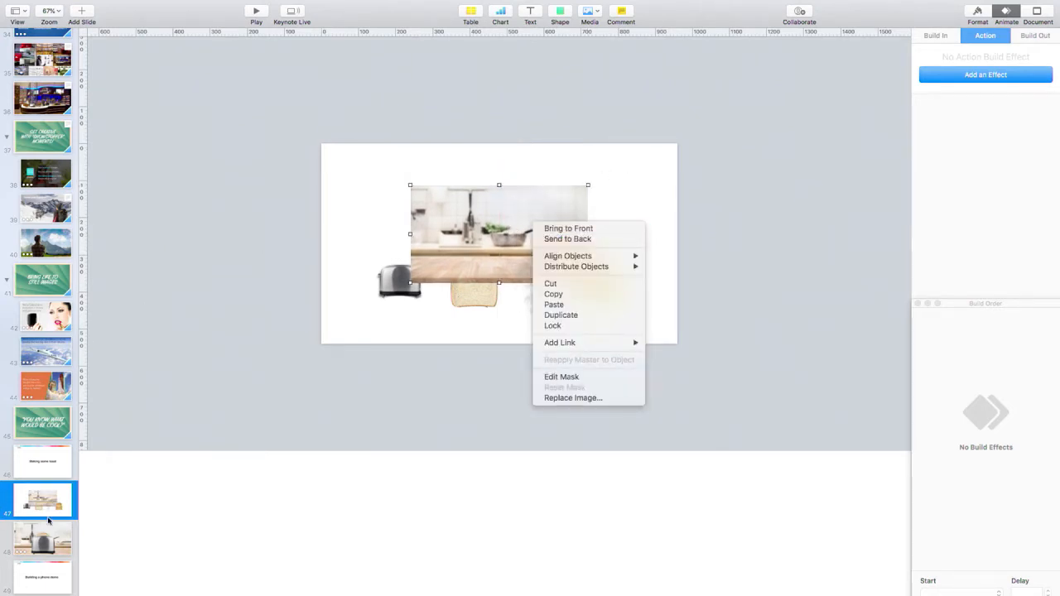
click(196, 101)
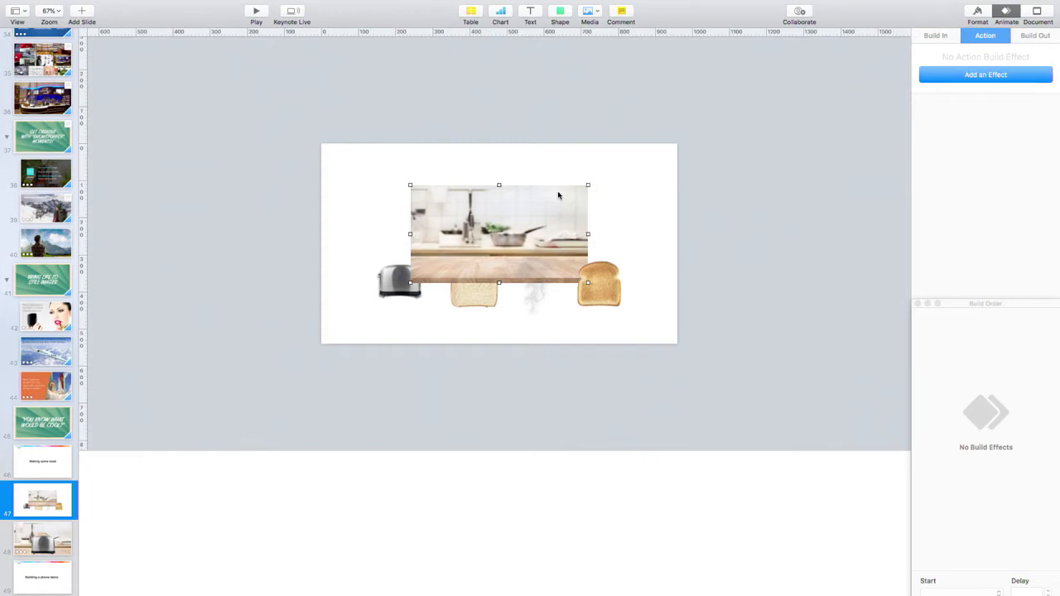
Step: Stretch the kitchen photo by its corner handles until it covers the whole slide as a background
click(50, 9)
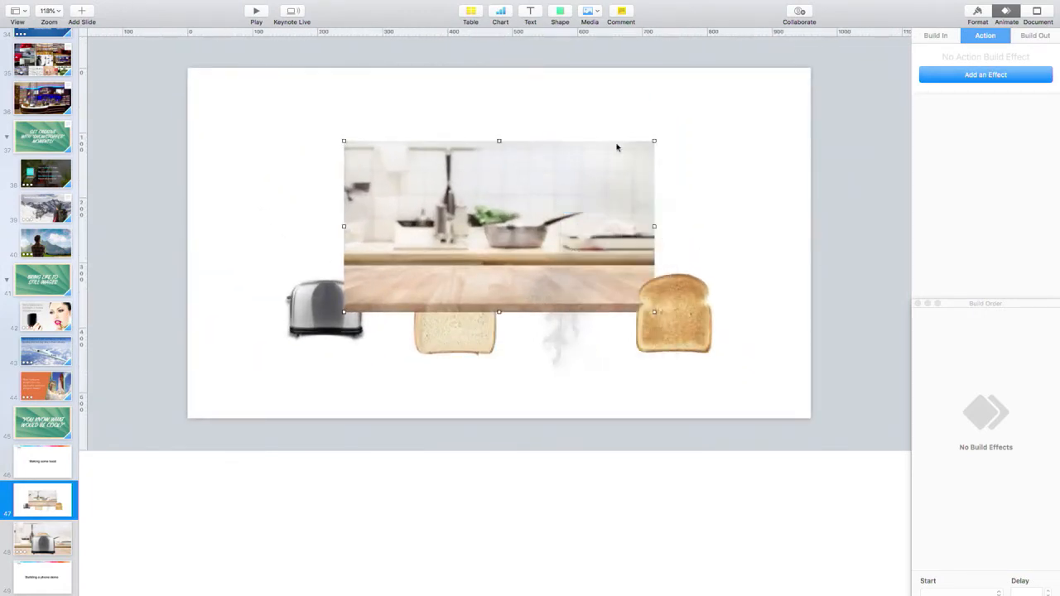
drag(654, 141, 795, 63)
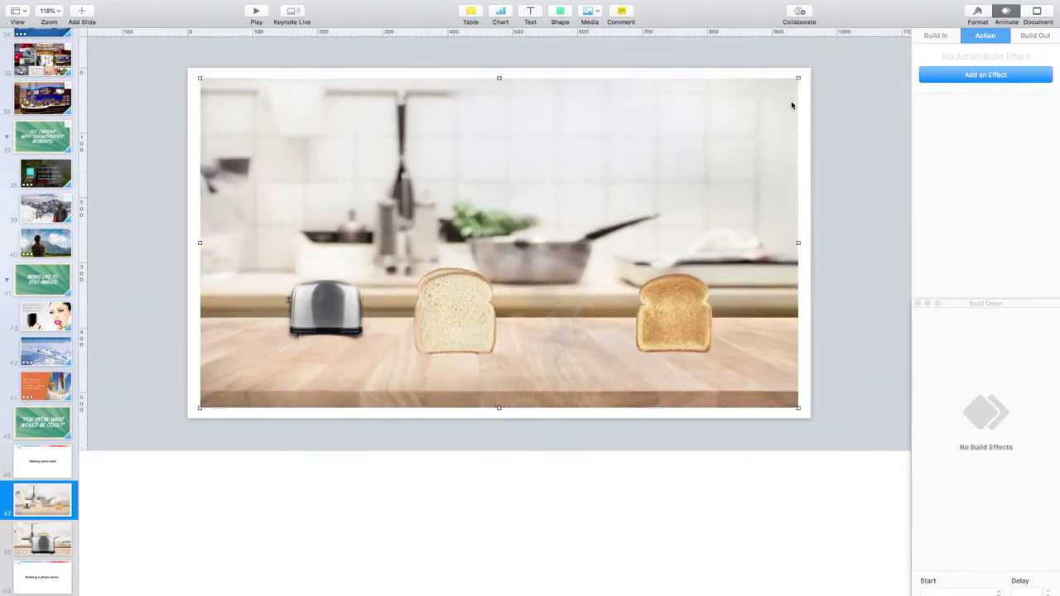
drag(798, 78, 808, 73)
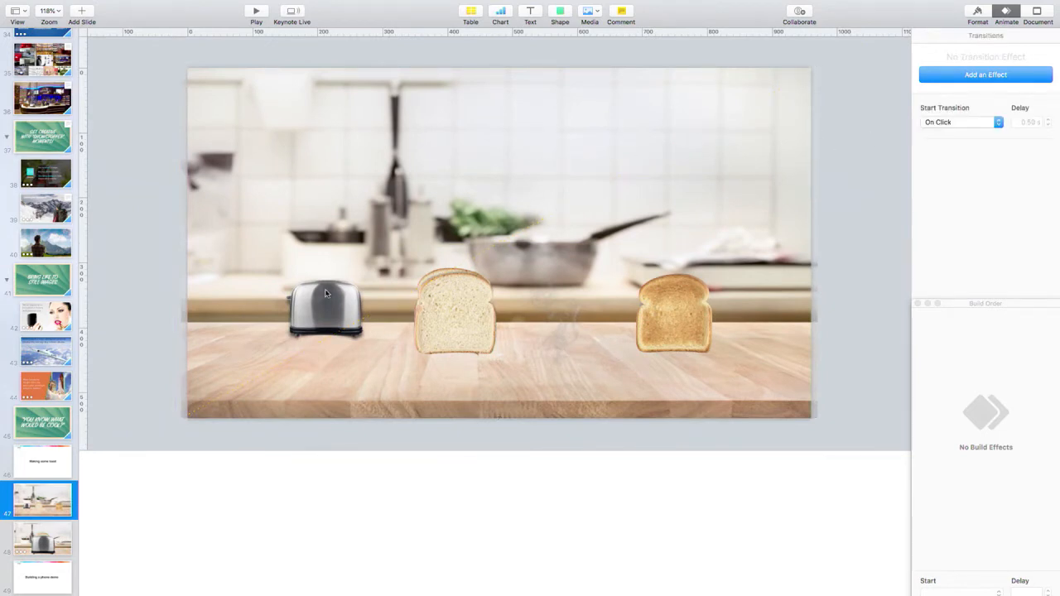
click(324, 308)
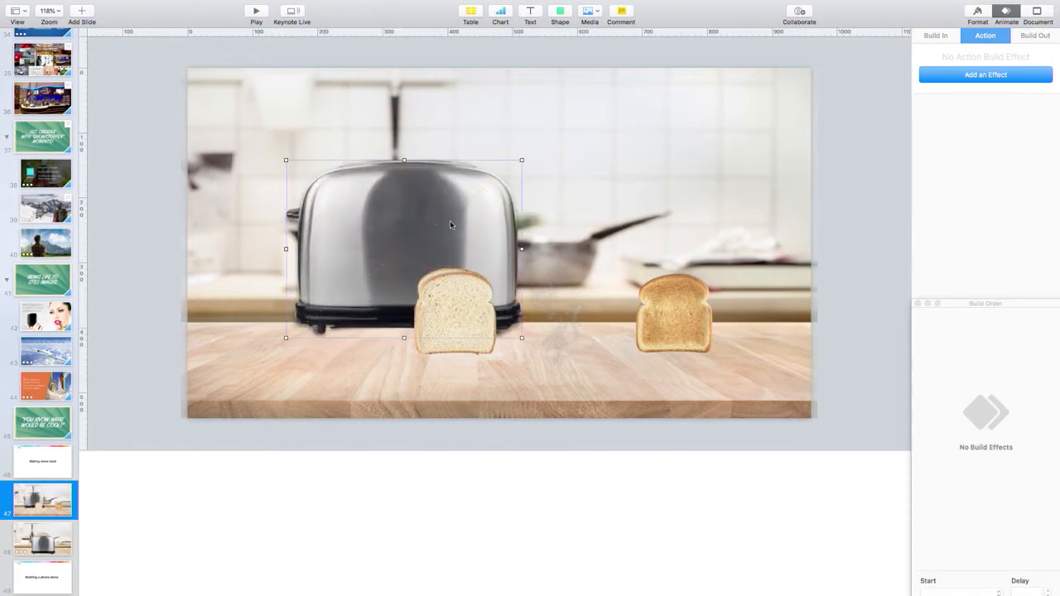
Step: Bring the toaster in front of the bread and centre it on the counter
right_click(451, 226)
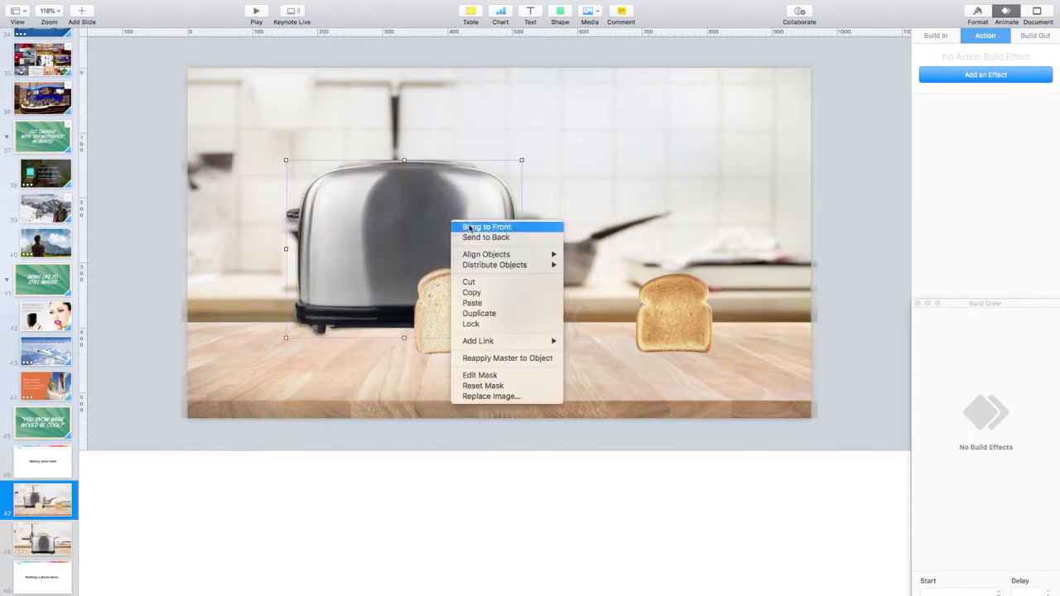
click(487, 227)
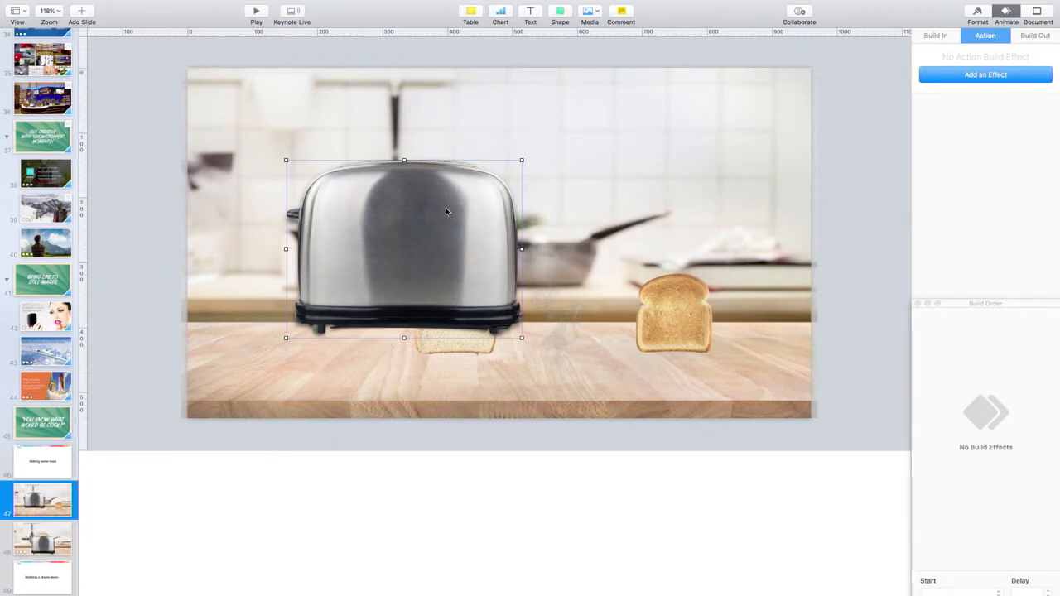
drag(404, 248, 562, 240)
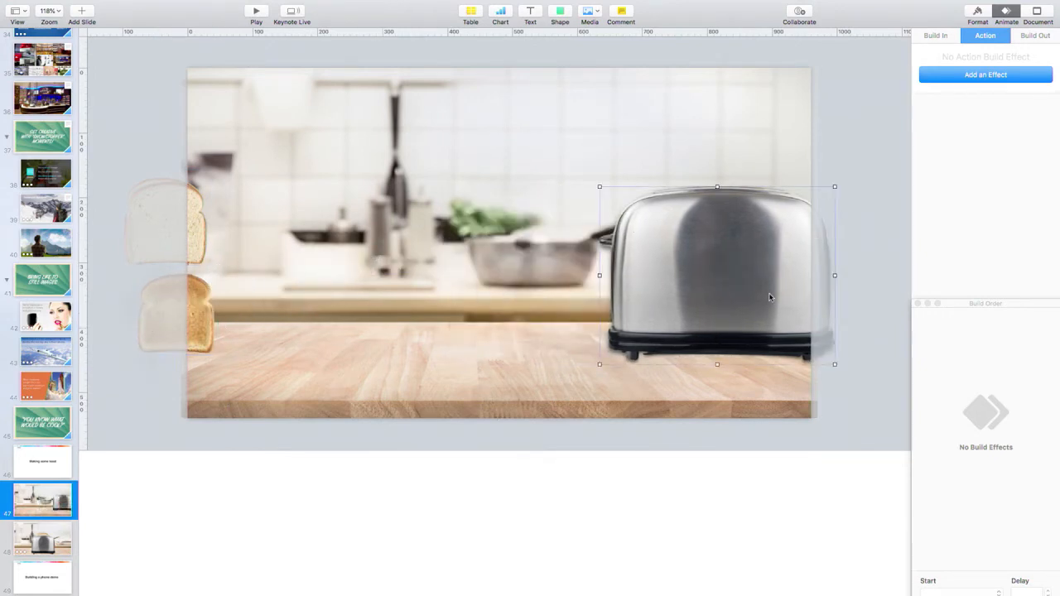
drag(715, 275, 498, 275)
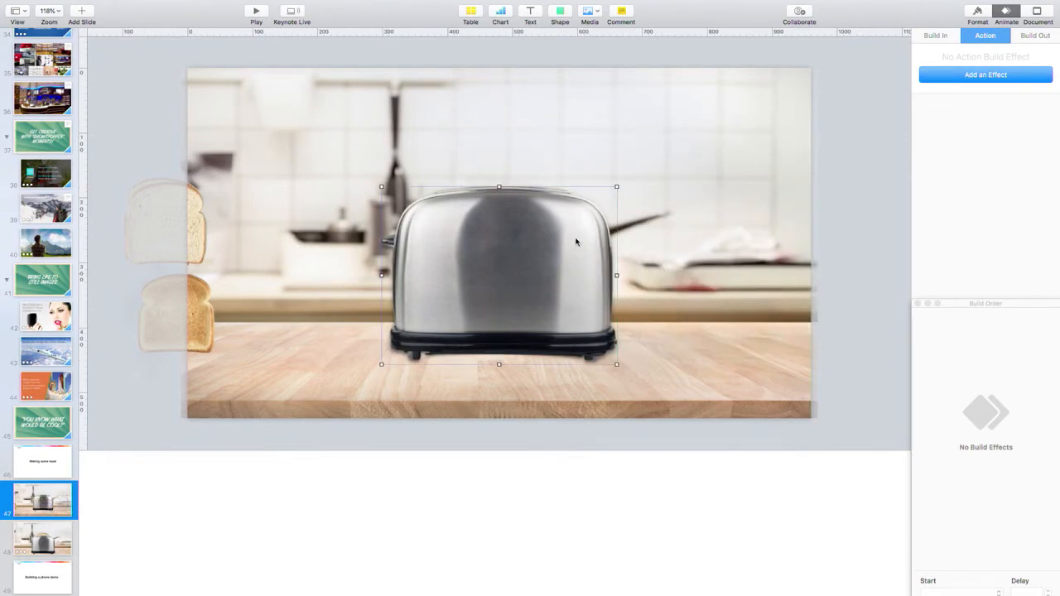
mouse_move(199, 313)
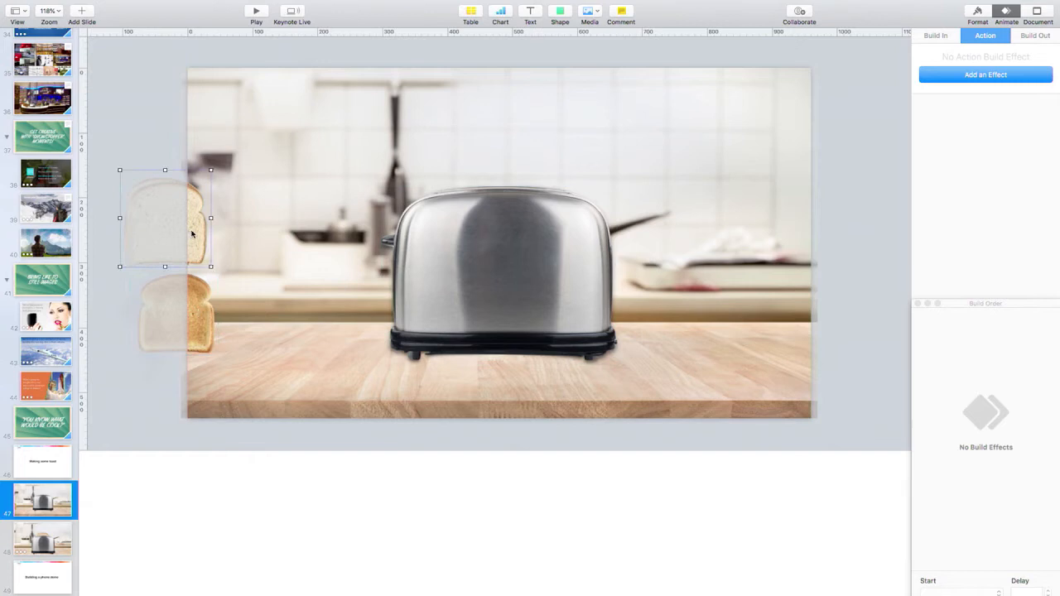
Step: Place the plain bread slice above the toaster's slot
drag(166, 219, 507, 139)
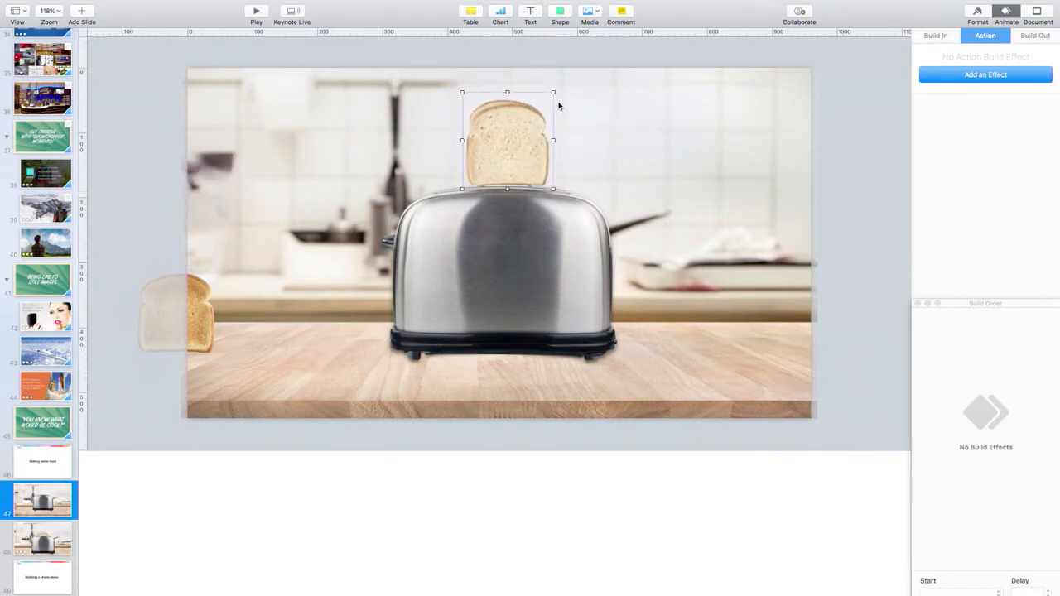
drag(554, 93, 586, 58)
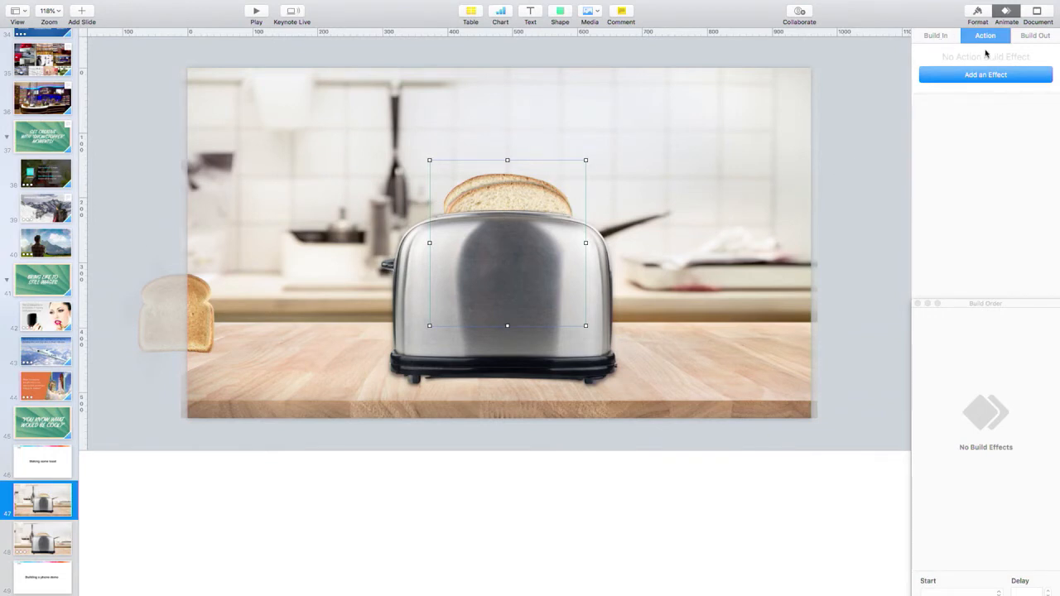
Step: Add a Move action dropping the bread group down into the toaster as build 1
click(986, 75)
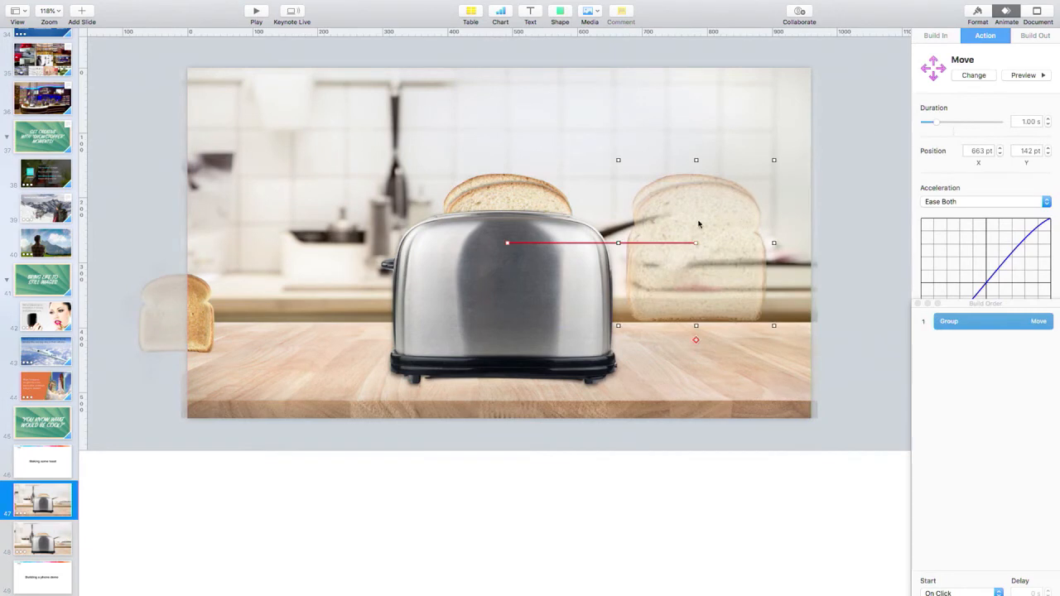
drag(696, 242, 513, 261)
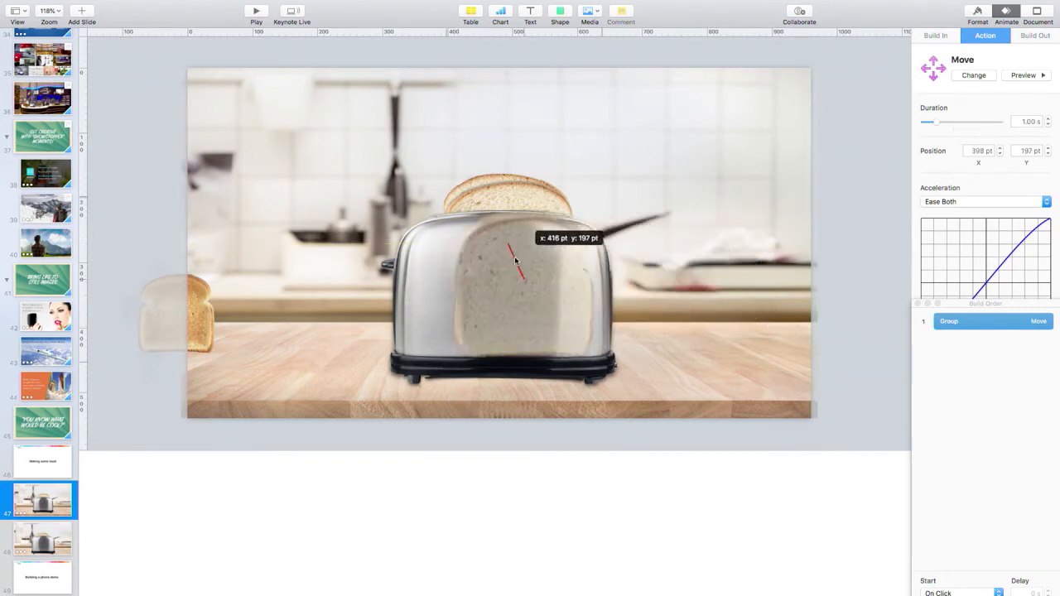
drag(515, 258, 507, 268)
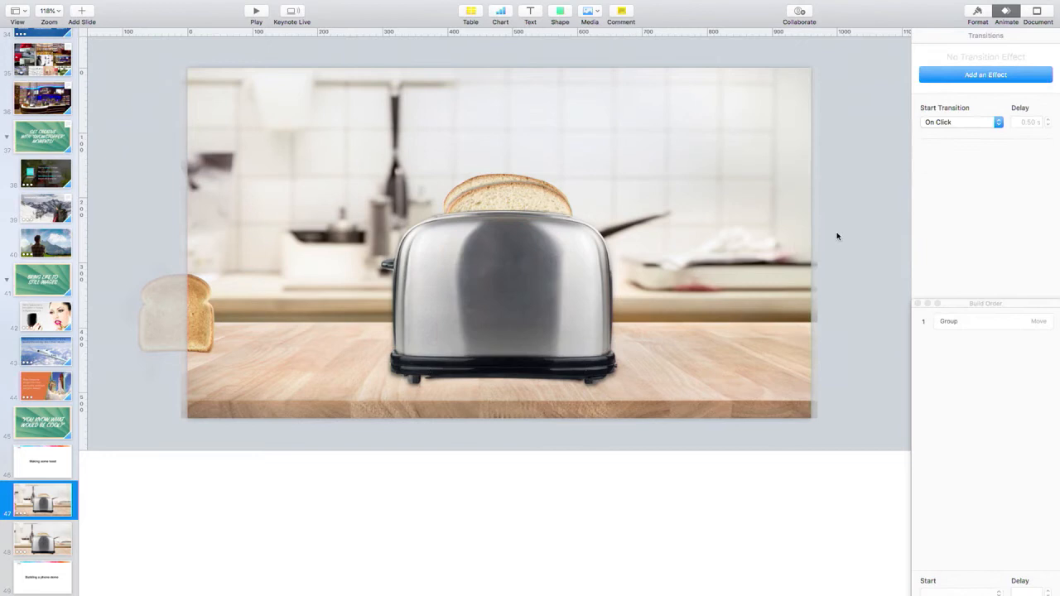
mouse_move(954, 371)
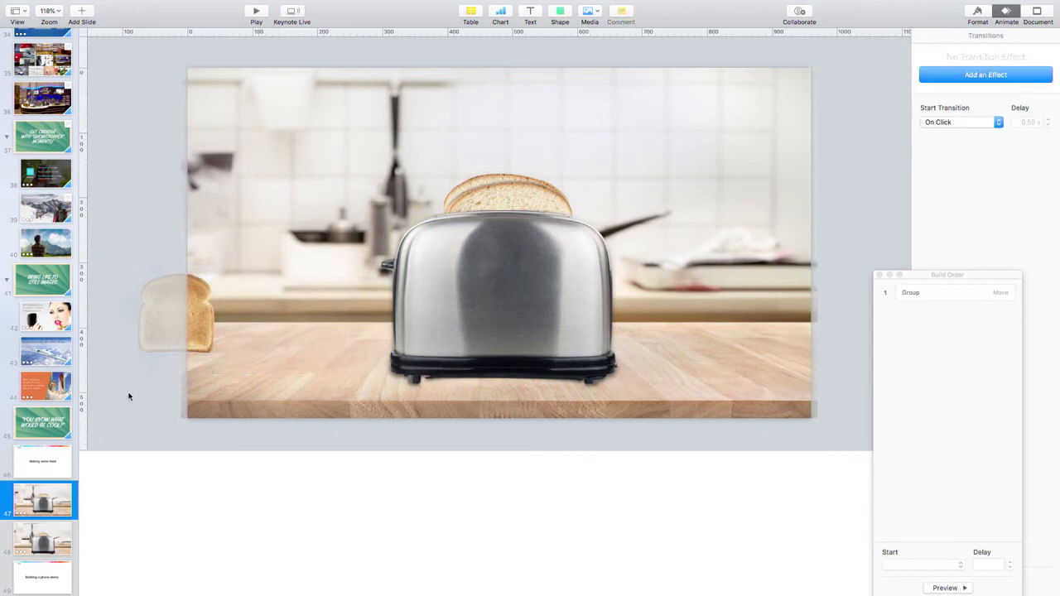
Step: Give the next image a Move action so it becomes build 2 in Build Order
click(985, 34)
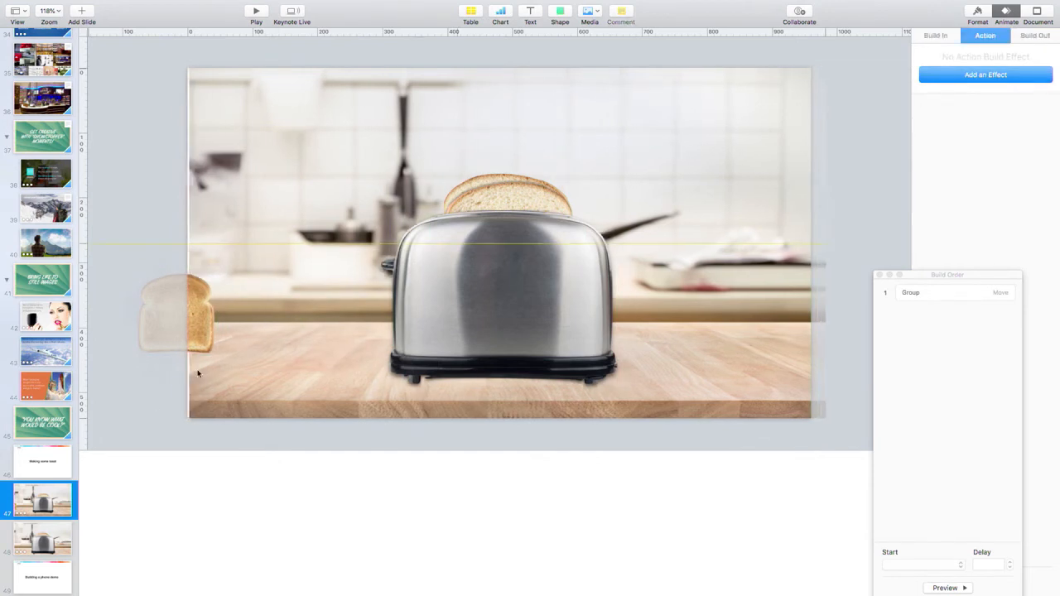
click(984, 37)
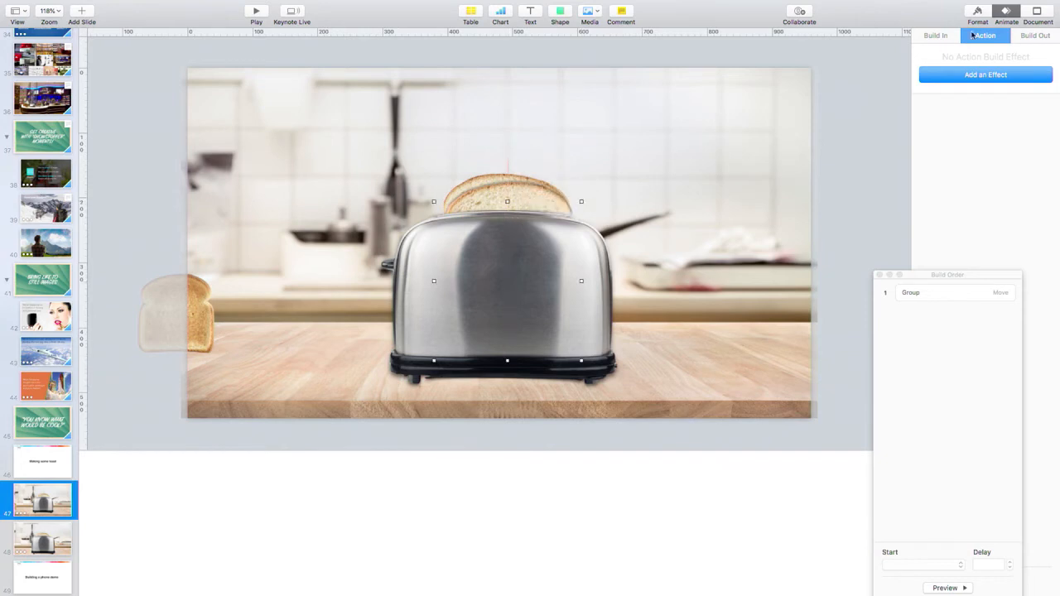
click(985, 75)
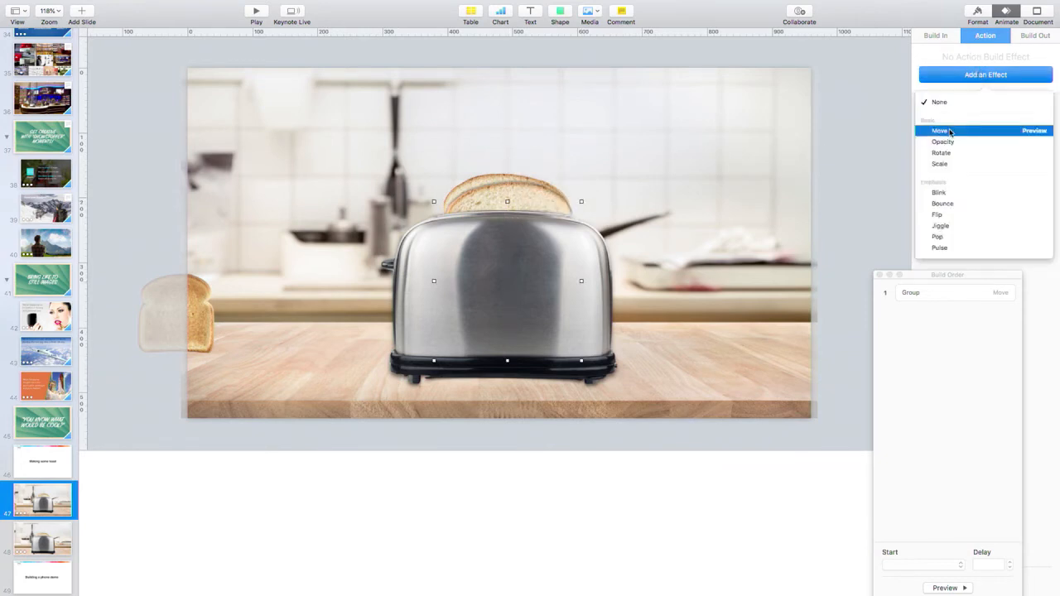
click(941, 129)
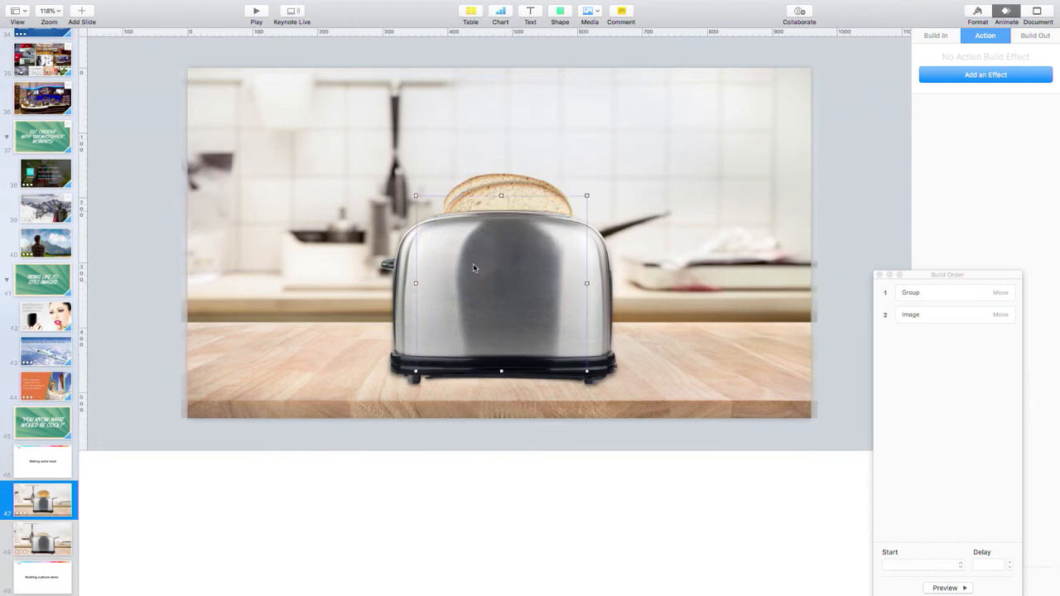
mouse_move(971, 89)
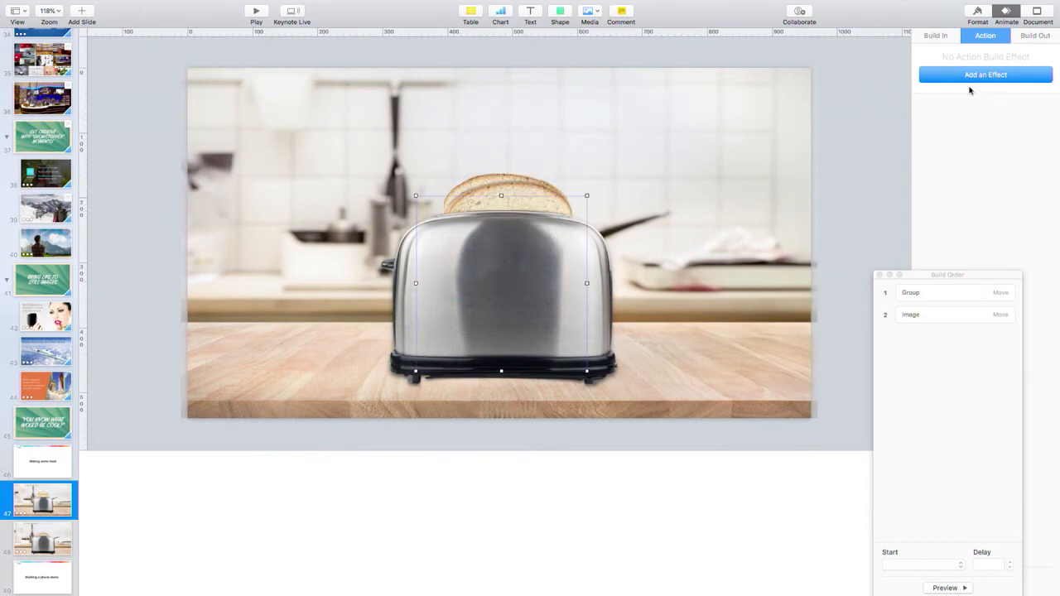
Step: Add a Move action popping the toast up, then a Rotate action with angle 359°
click(985, 74)
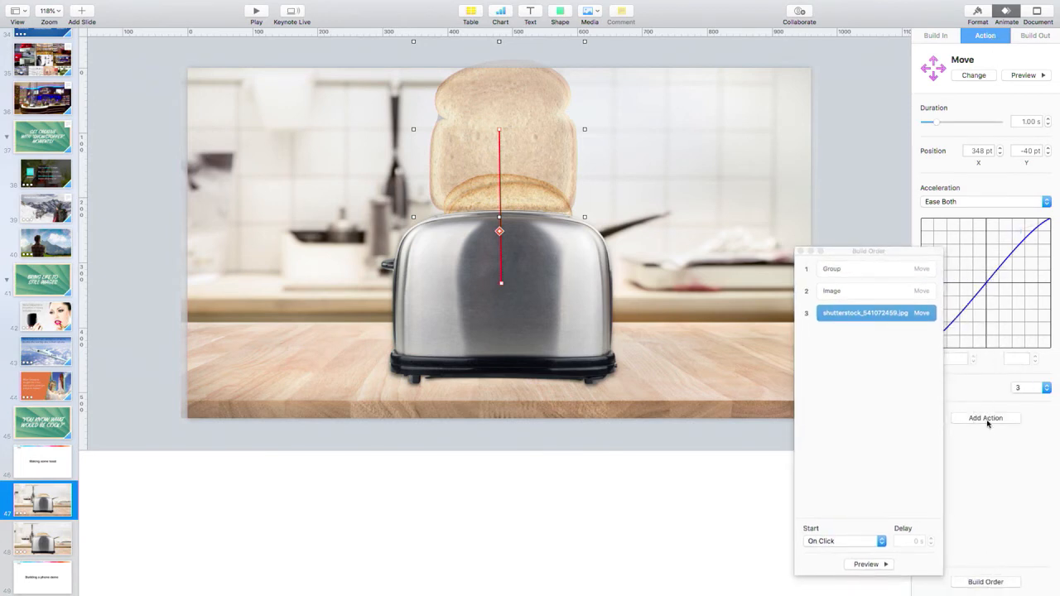
click(985, 417)
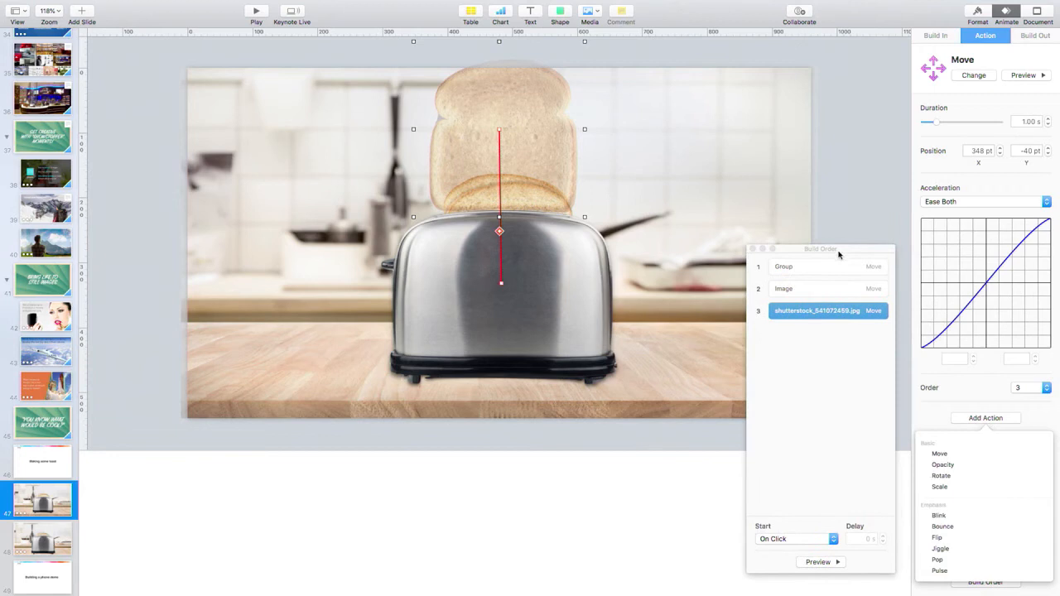
click(940, 475)
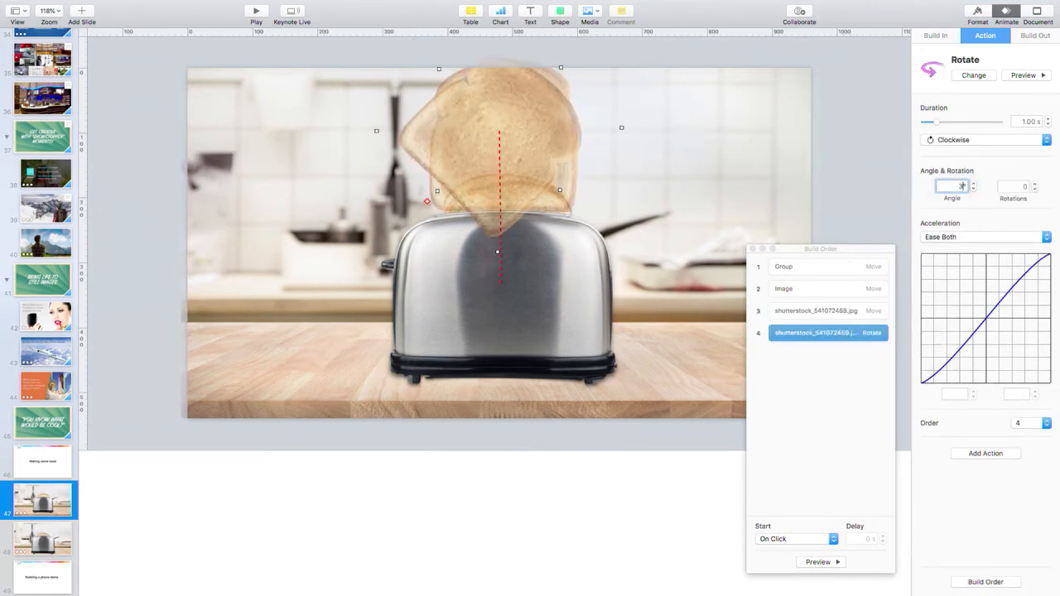
text(359)
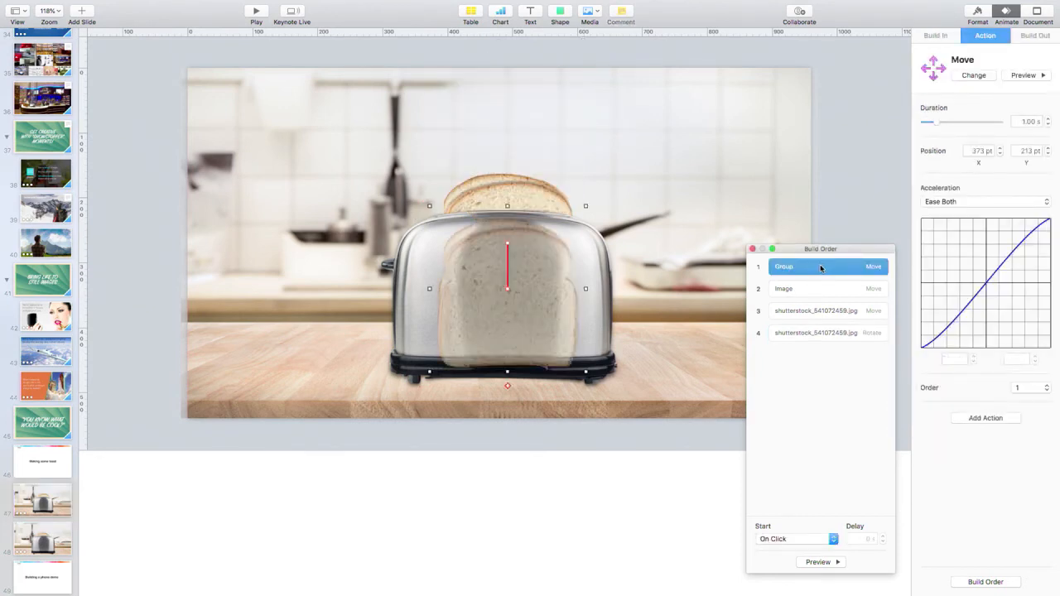
Step: Set the toast's Rotate build to start With Build 3 so it spins while popping up
click(783, 288)
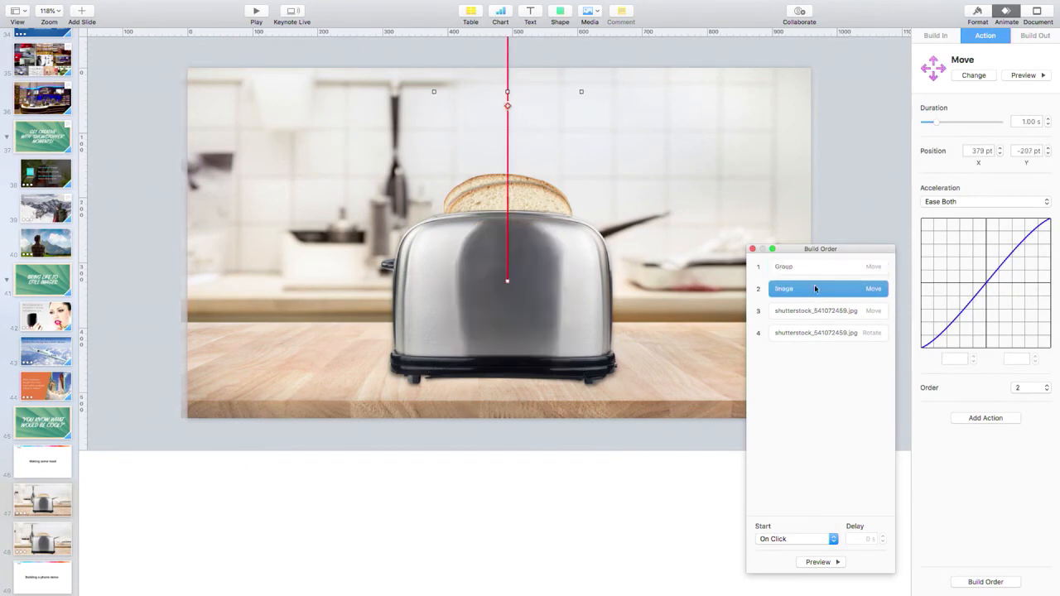
click(815, 312)
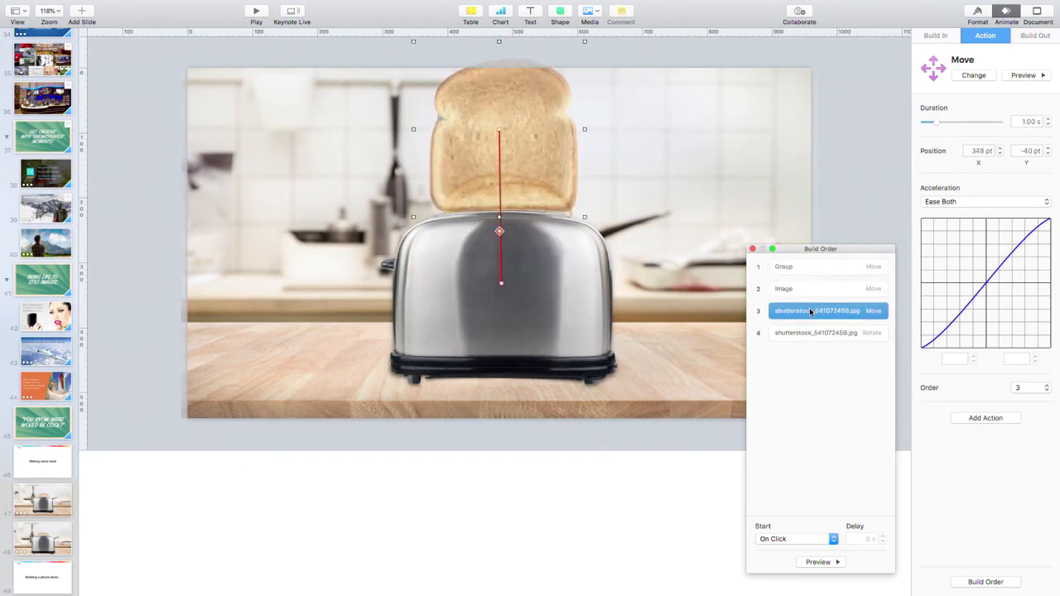
click(815, 332)
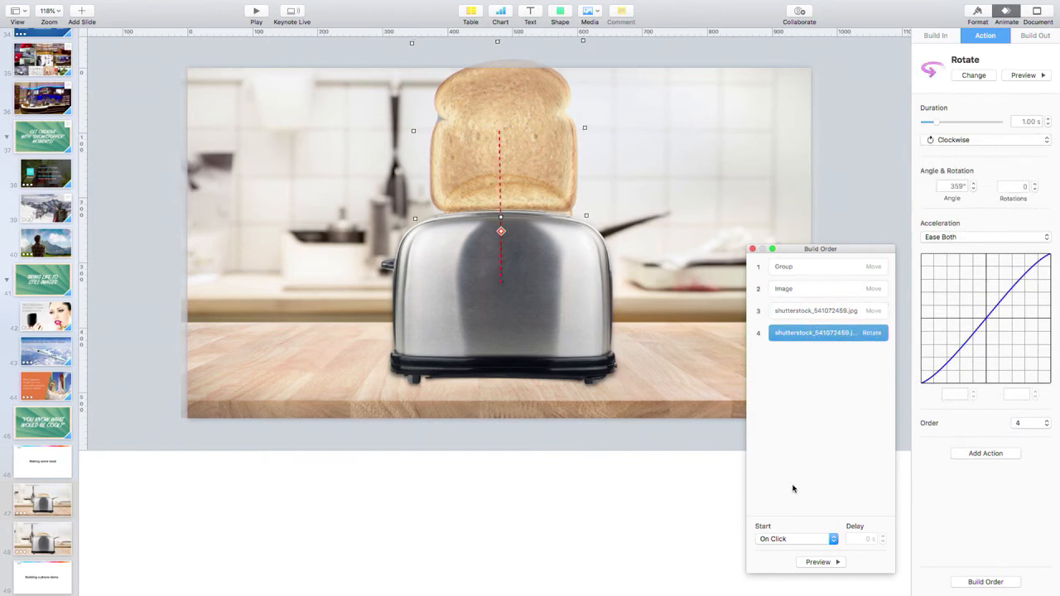
click(795, 538)
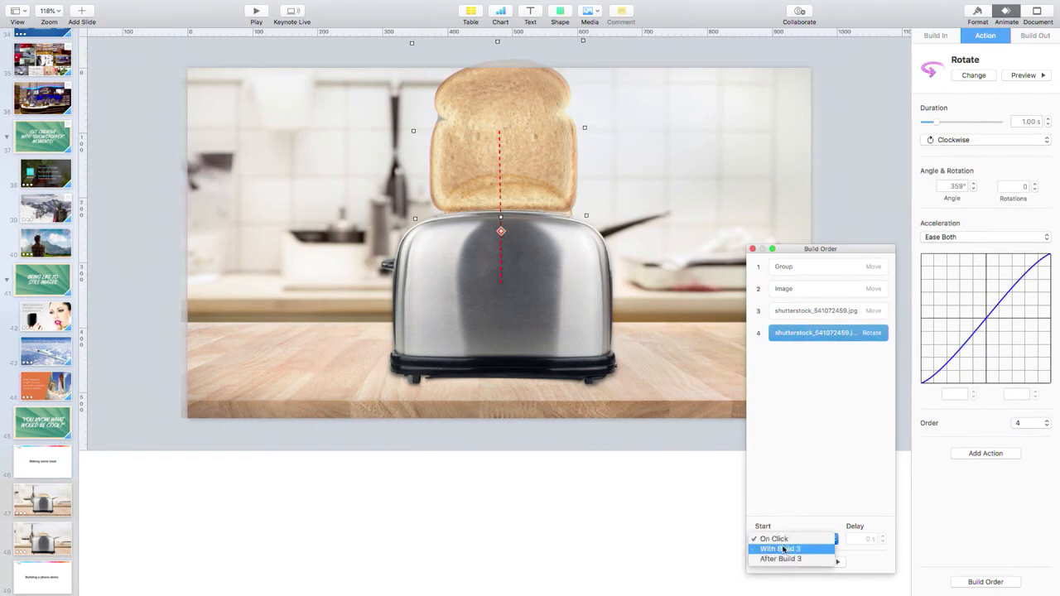
click(779, 550)
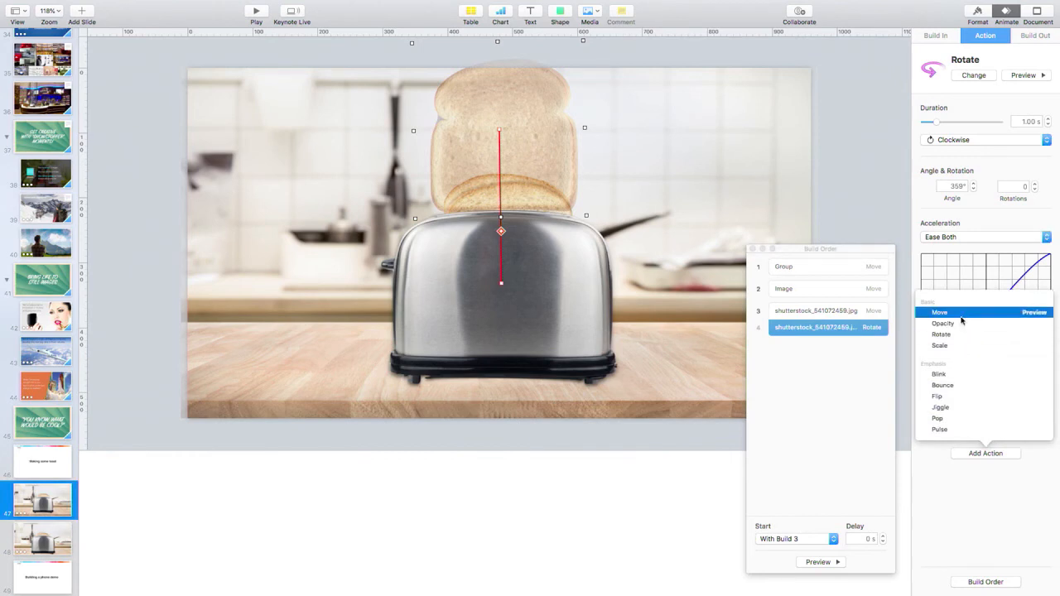
Step: Add a Move action dropping the toast back down, starting After Build 4
click(939, 312)
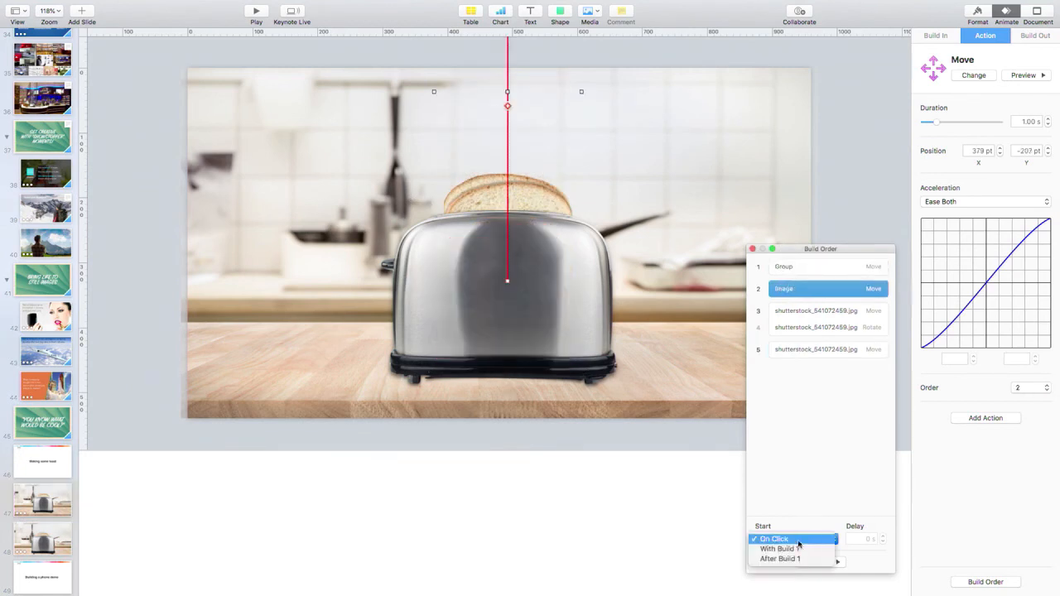
click(778, 558)
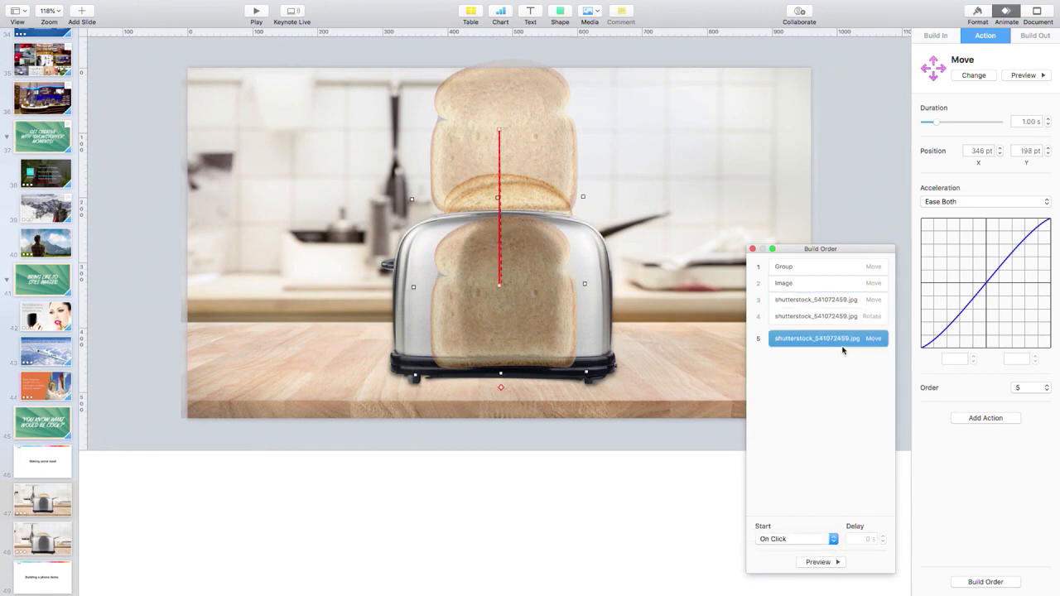
mouse_move(770, 533)
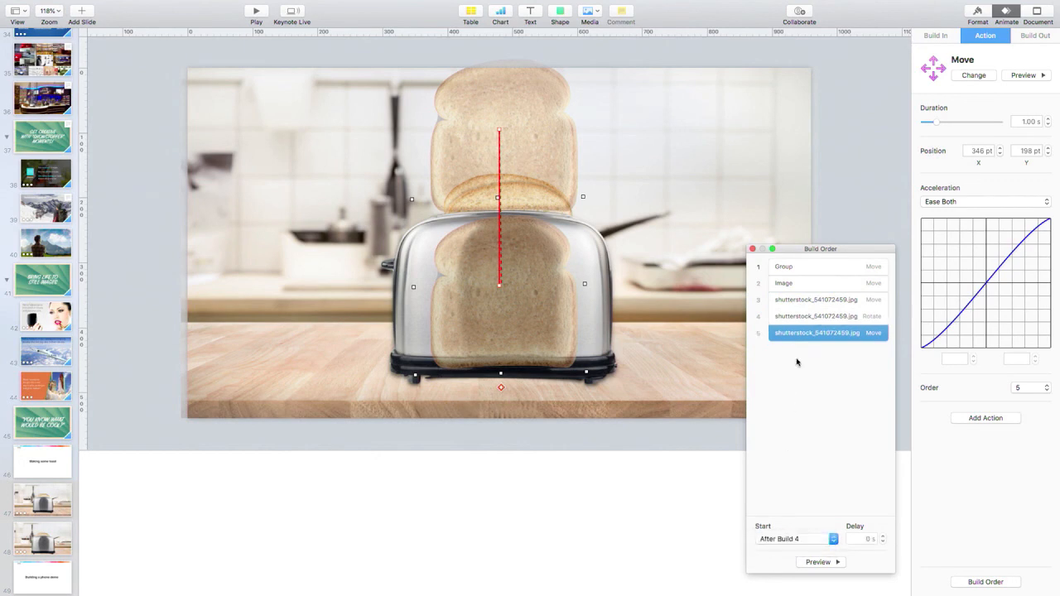
click(815, 315)
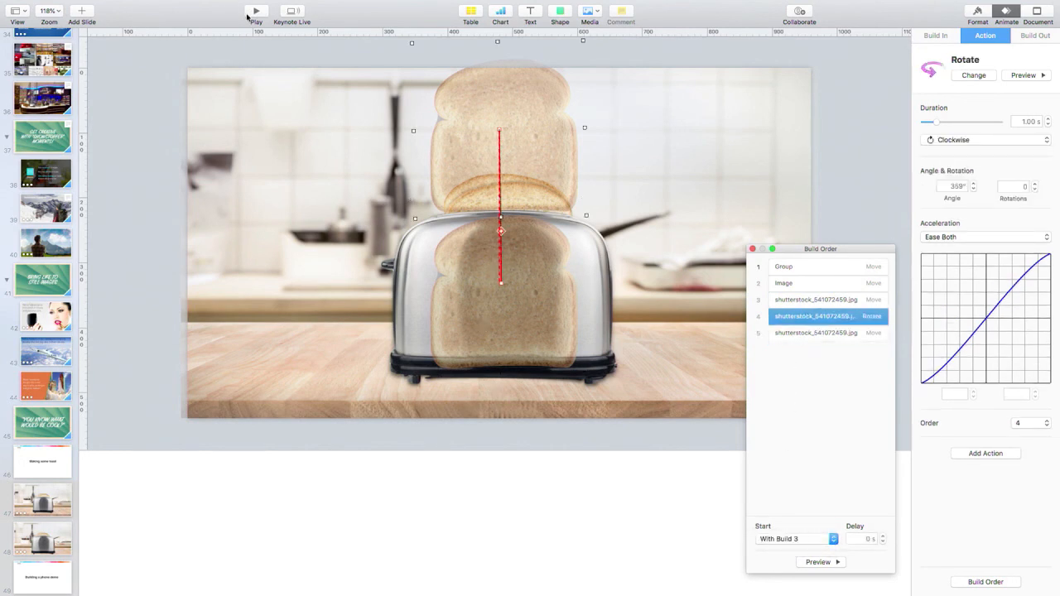